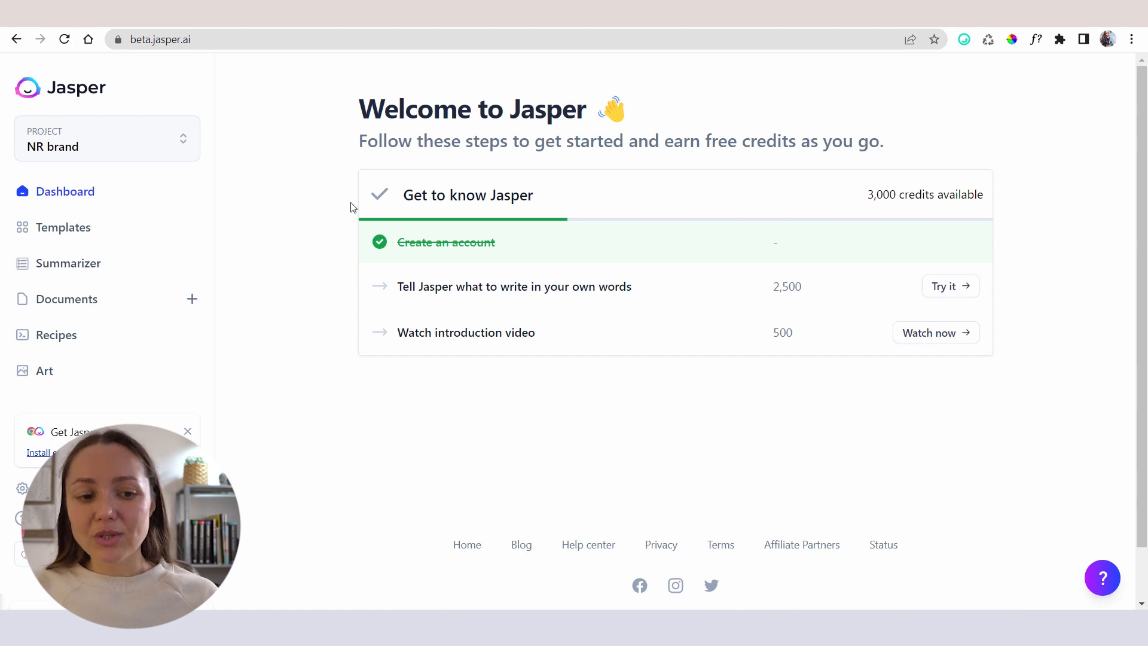
Step: Go to the Templates library from the left sidebar of the dashboard
{"action": "left_click", "coordinate": [67, 227]}
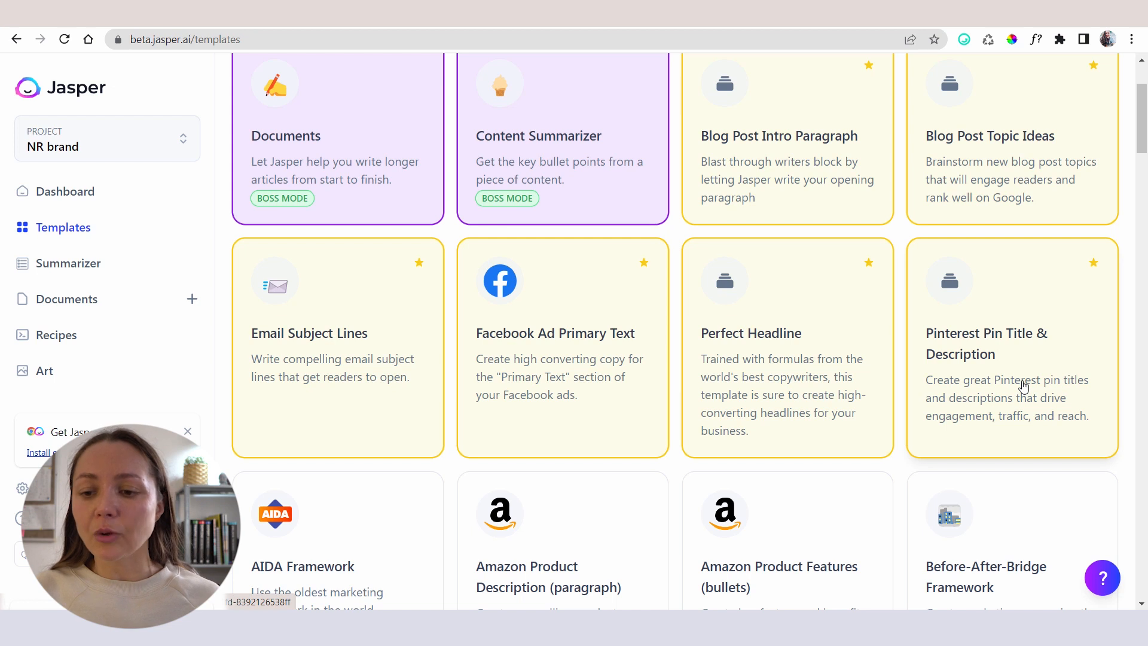
{"action": "mouse_move", "coordinate": [1018, 420]}
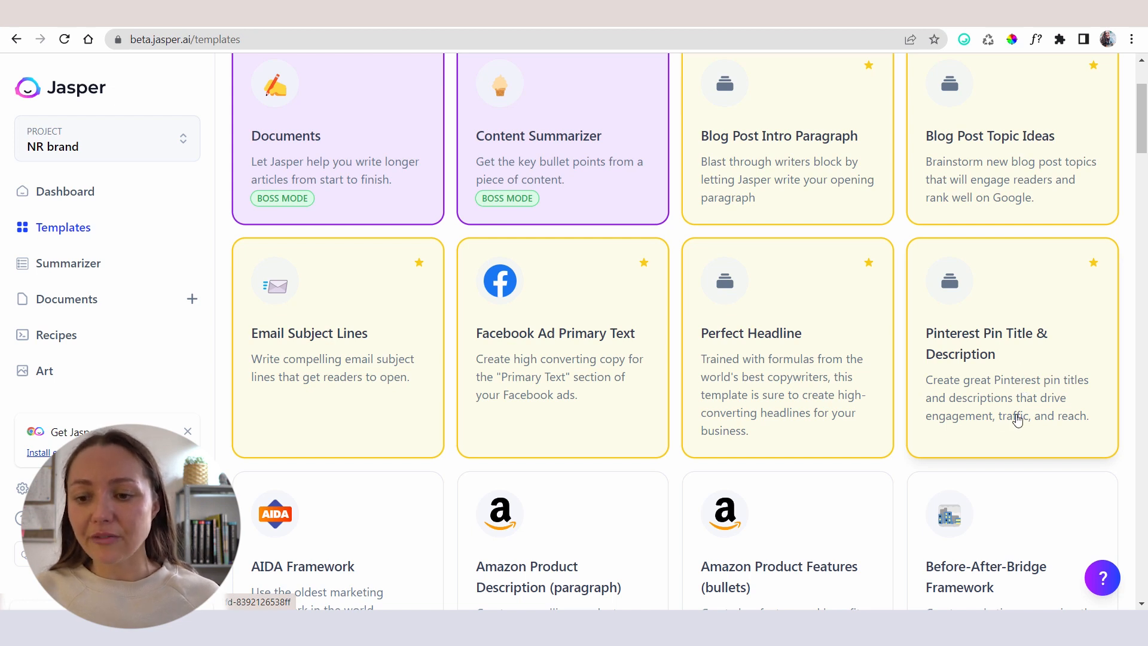
Step: Start the Pinterest Pin Title & Description template fresh and fill it, ending with the 'motherly' tone of voice
{"action": "left_click", "coordinate": [1011, 348]}
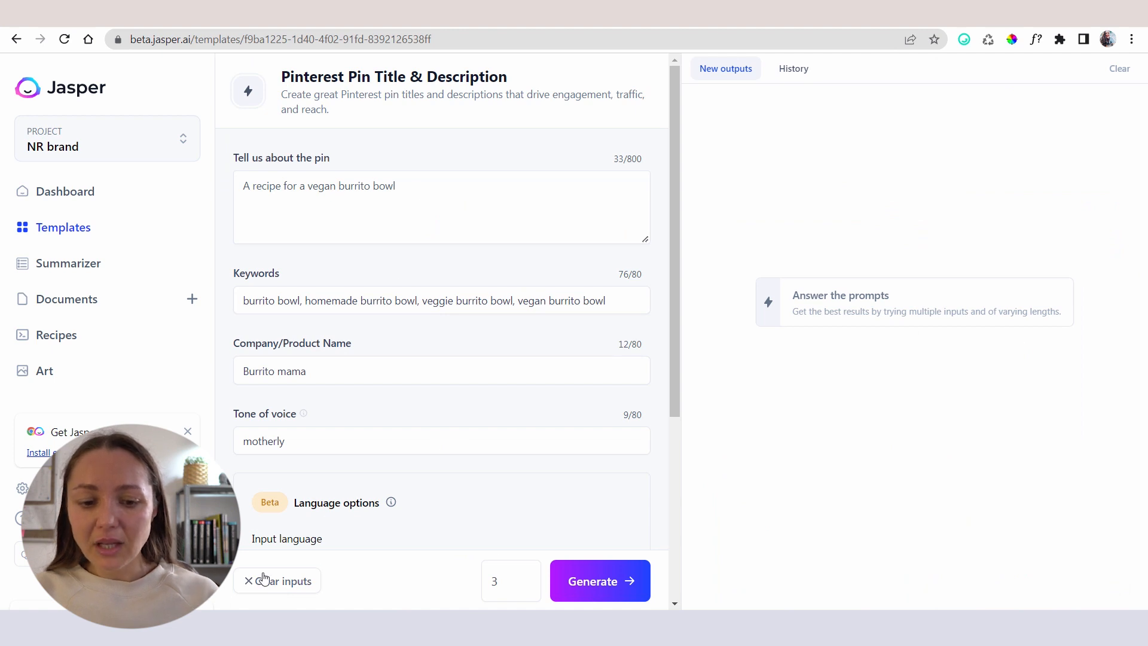
{"action": "left_click", "coordinate": [276, 581]}
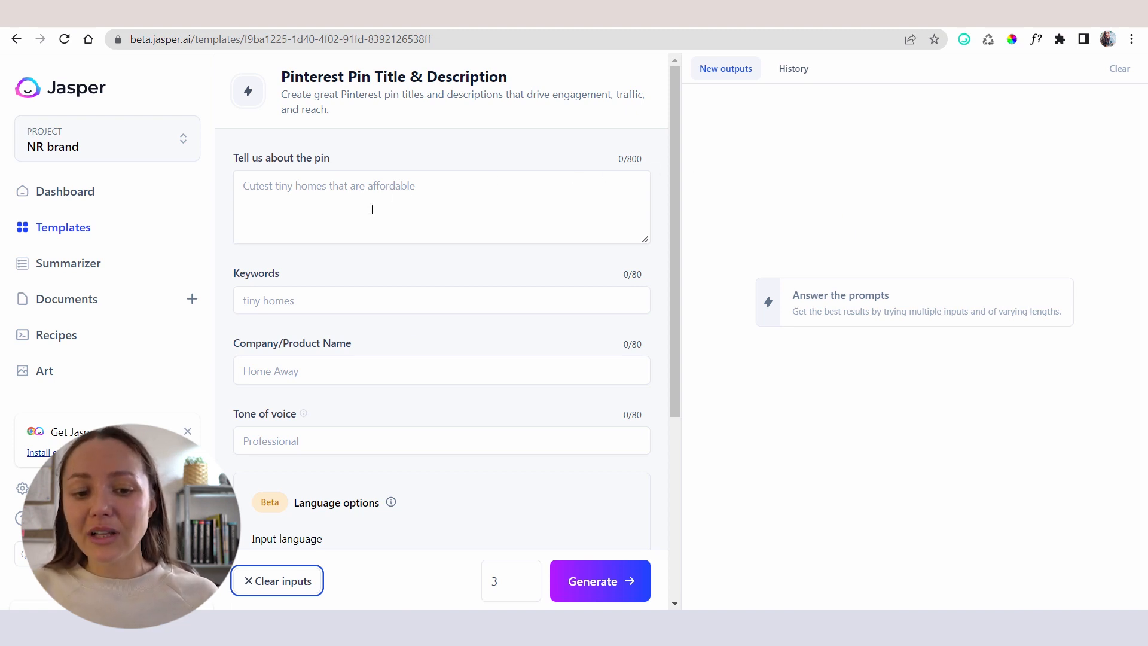
{"action": "mouse_move", "coordinate": [396, 432]}
{"action": "type", "text": "burrito bowl, homemade burrito bowl, veggie burrito bowl, vegan burrito bowl"}
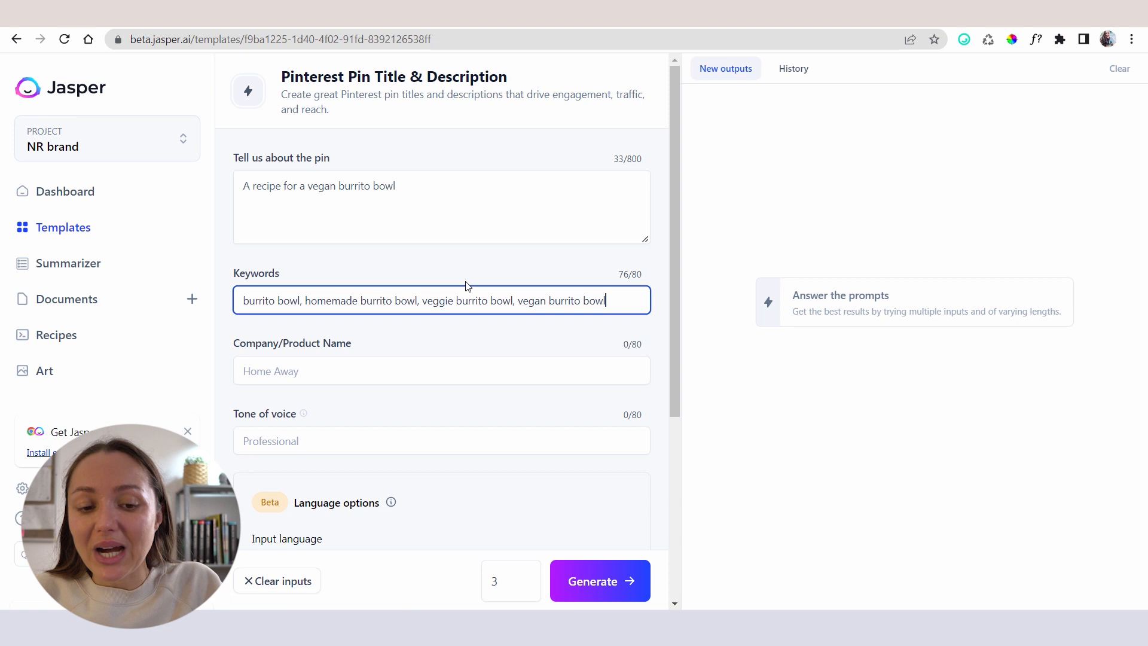
{"action": "scroll", "scroll_direction": "down", "scroll_amount": 3}
{"action": "type", "text": "Burrito mama"}
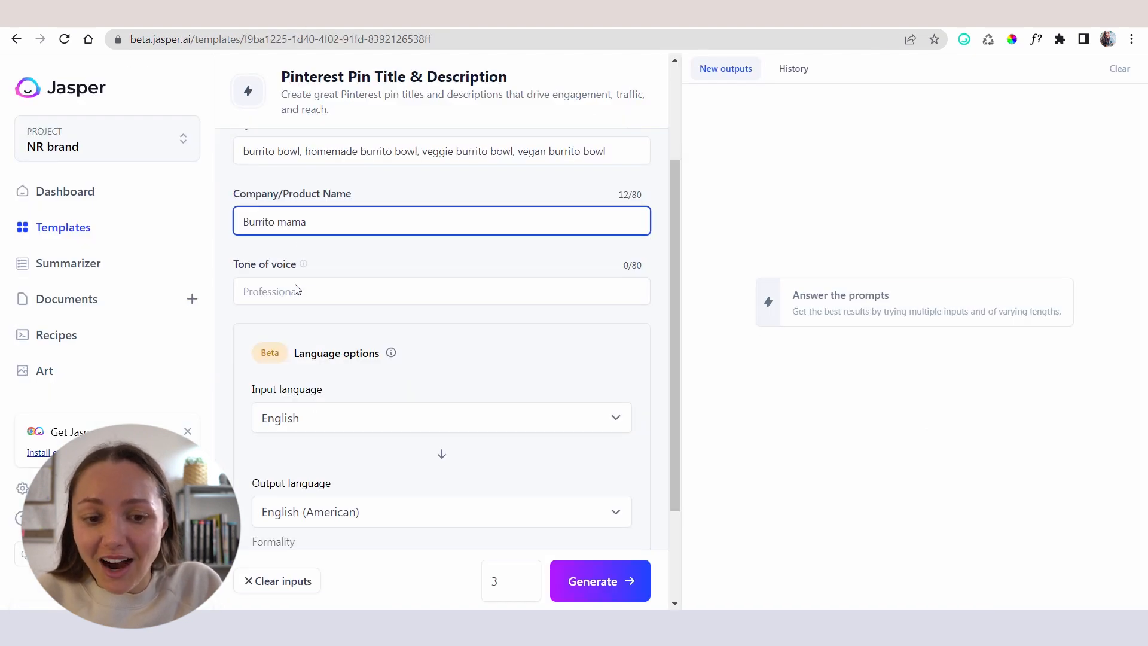
{"action": "type", "text": "motherly"}
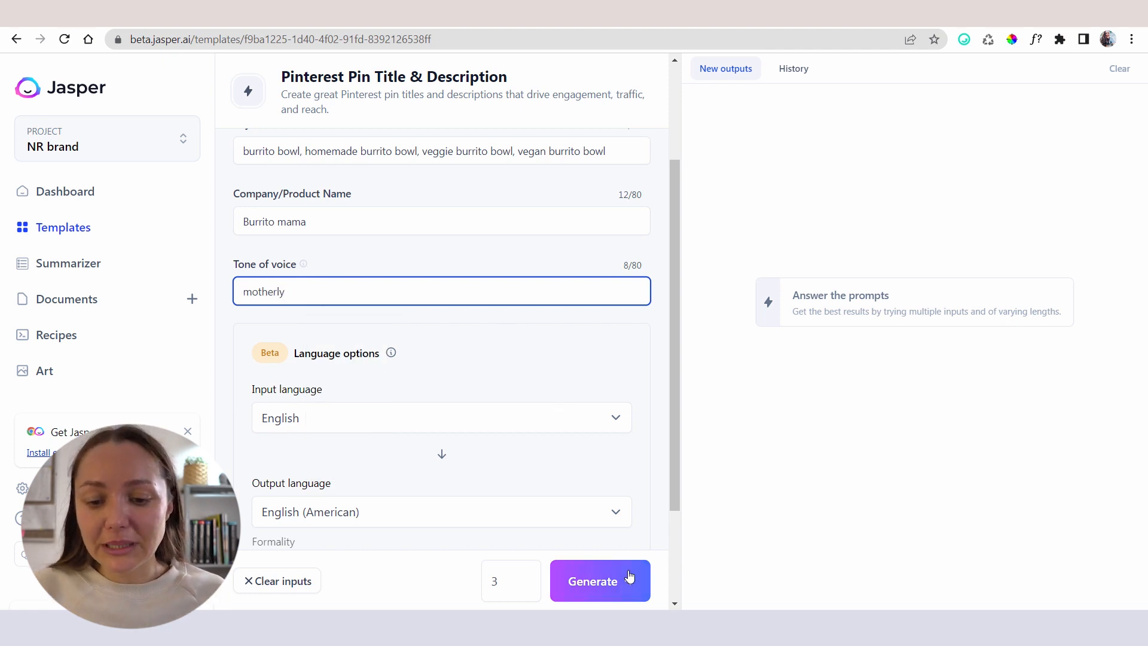
Step: Generate three pin titles and descriptions and review them in the New outputs panel
{"action": "left_click", "coordinate": [599, 581]}
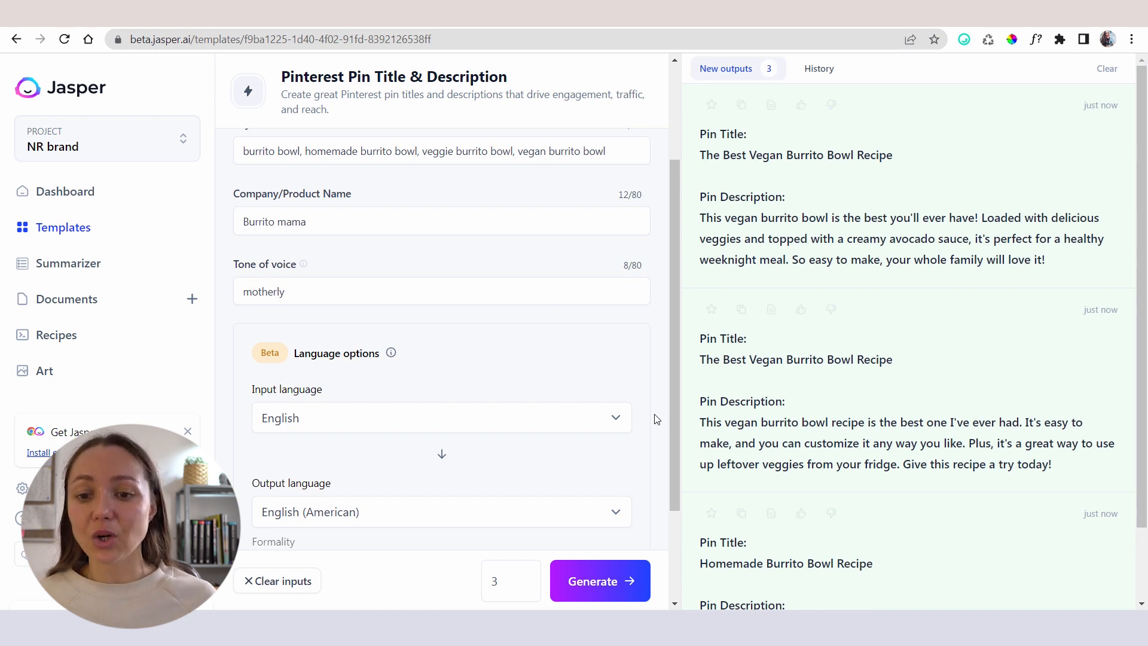
{"action": "mouse_move", "coordinate": [849, 182]}
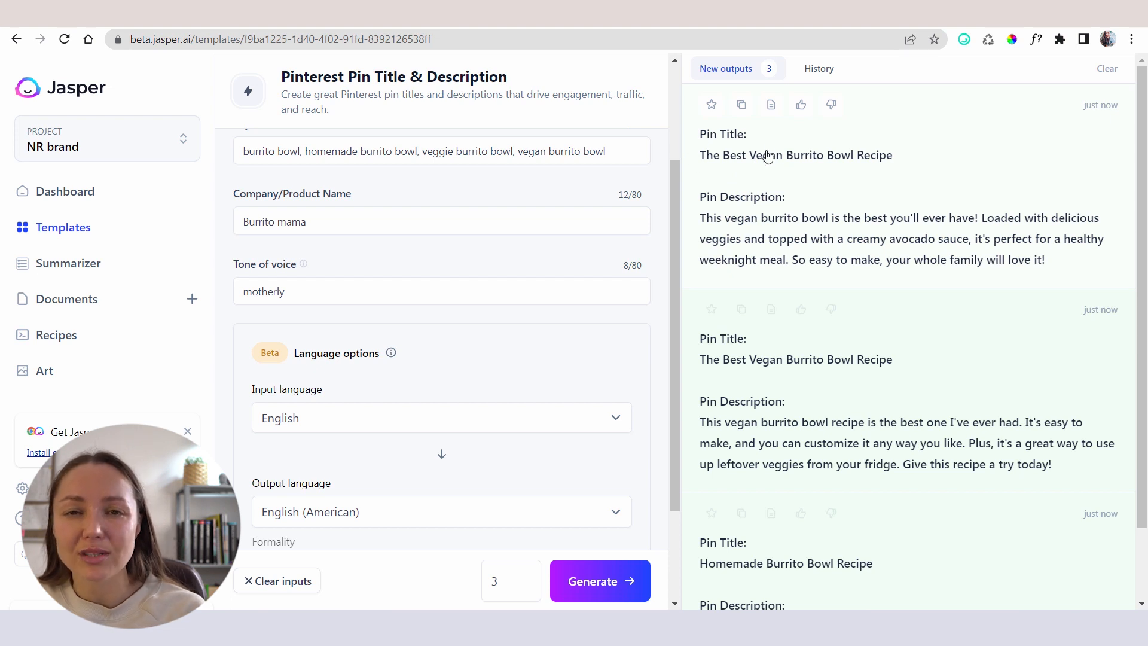
{"action": "mouse_move", "coordinate": [733, 215]}
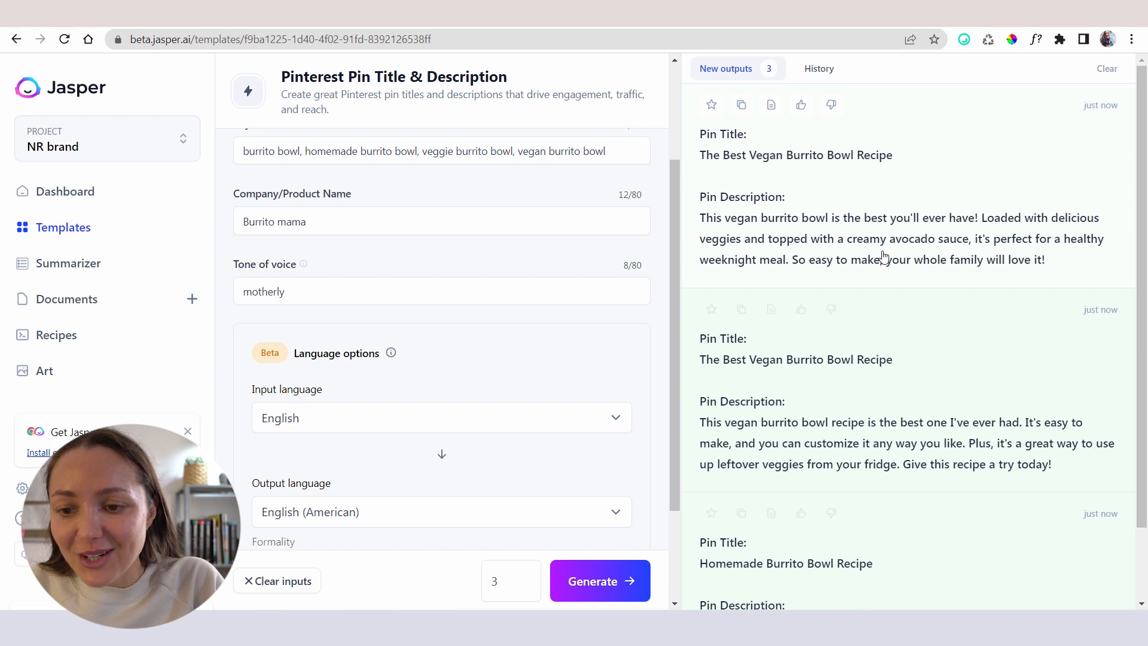
{"action": "mouse_move", "coordinate": [966, 254]}
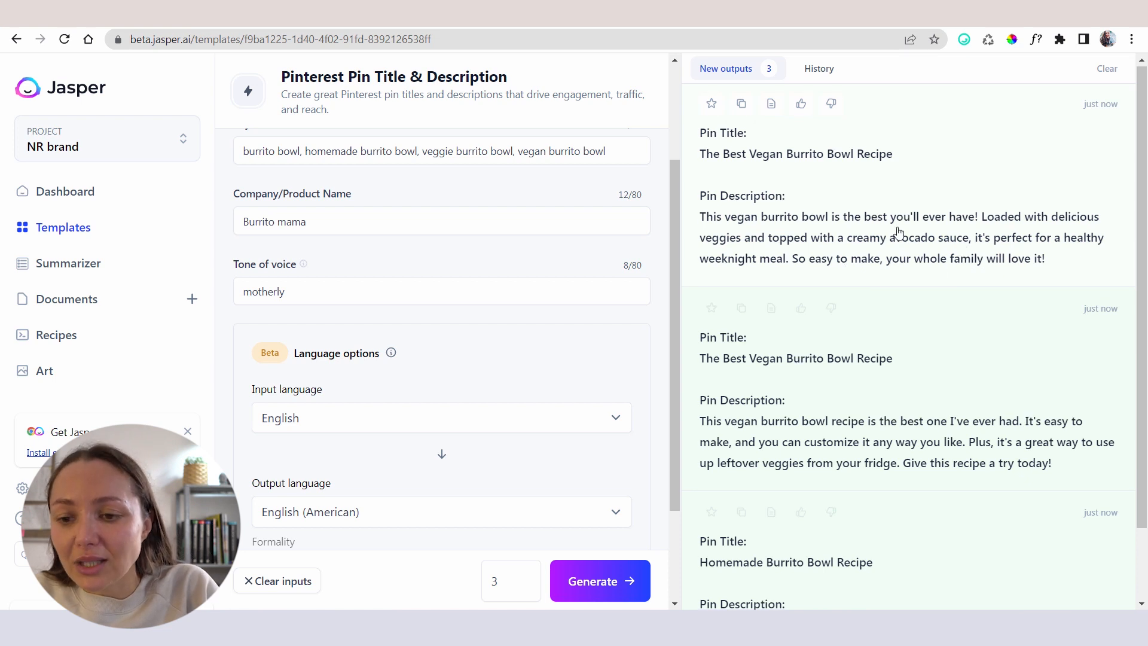
{"action": "scroll", "scroll_direction": "down", "scroll_amount": 3}
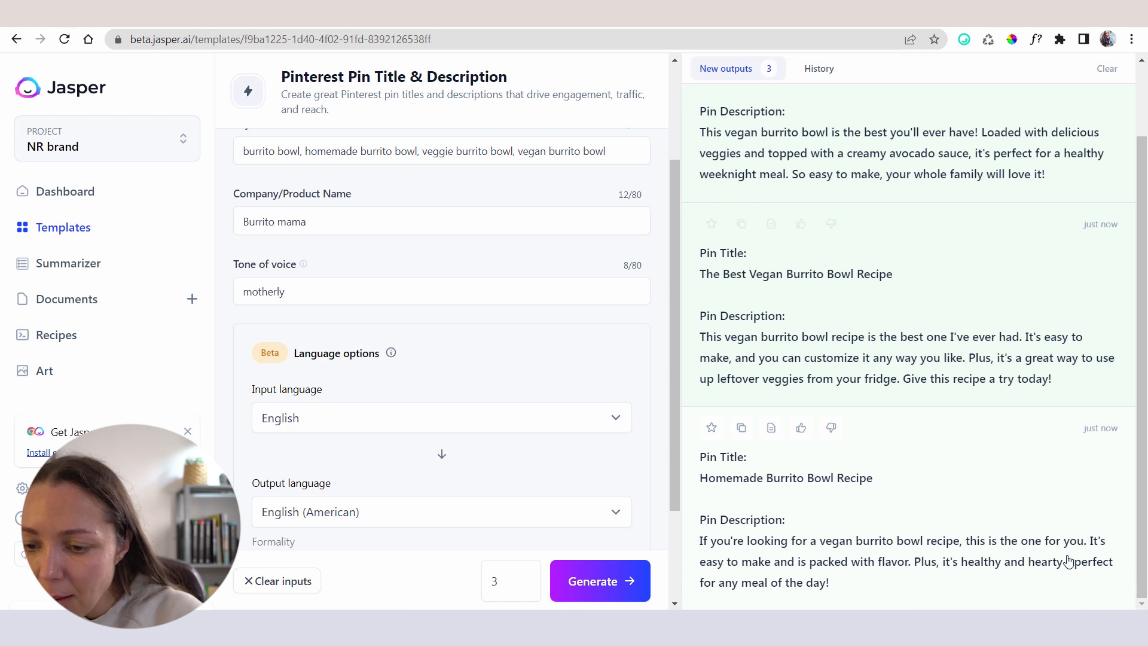
{"action": "mouse_move", "coordinate": [1023, 570]}
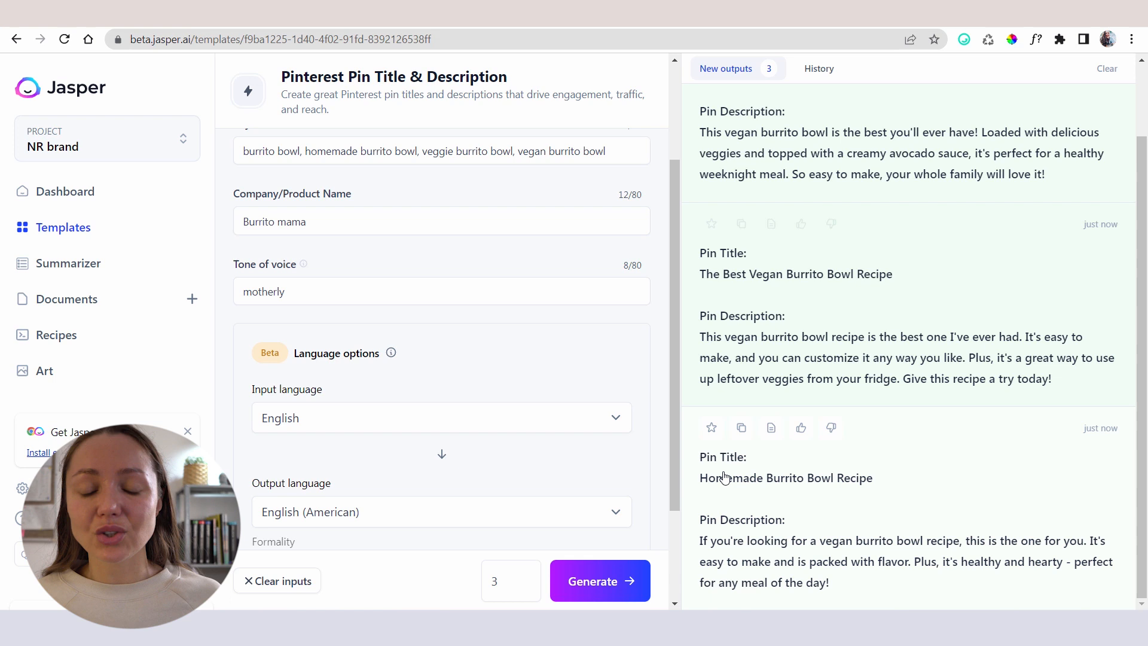
{"action": "mouse_move", "coordinate": [692, 495]}
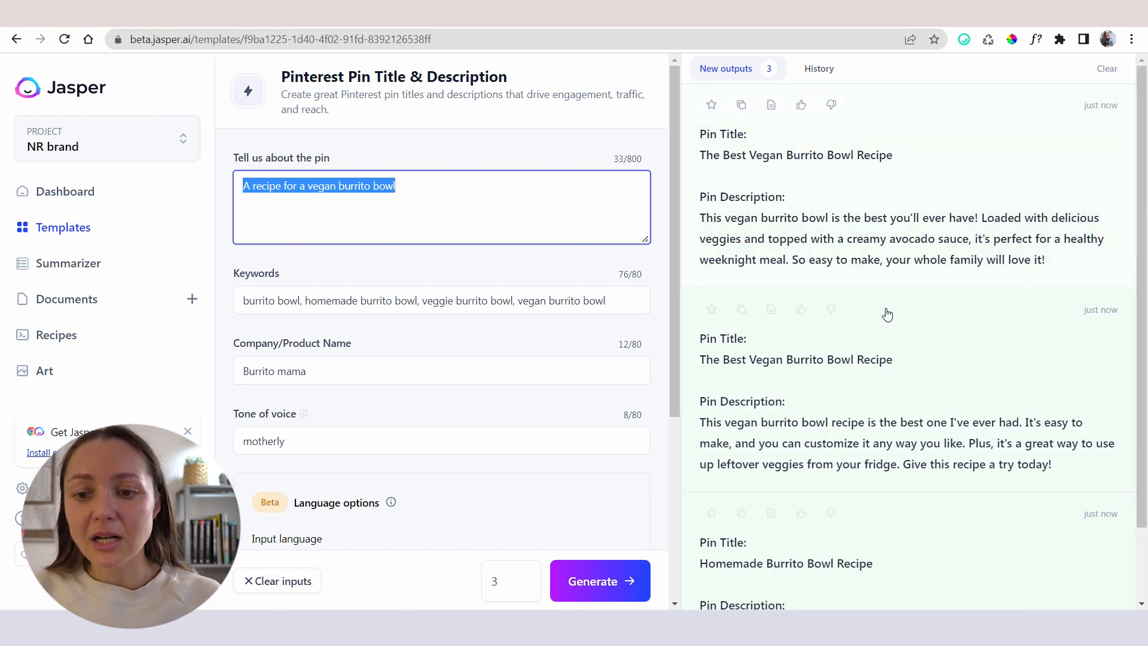
{"action": "mouse_move", "coordinate": [896, 223]}
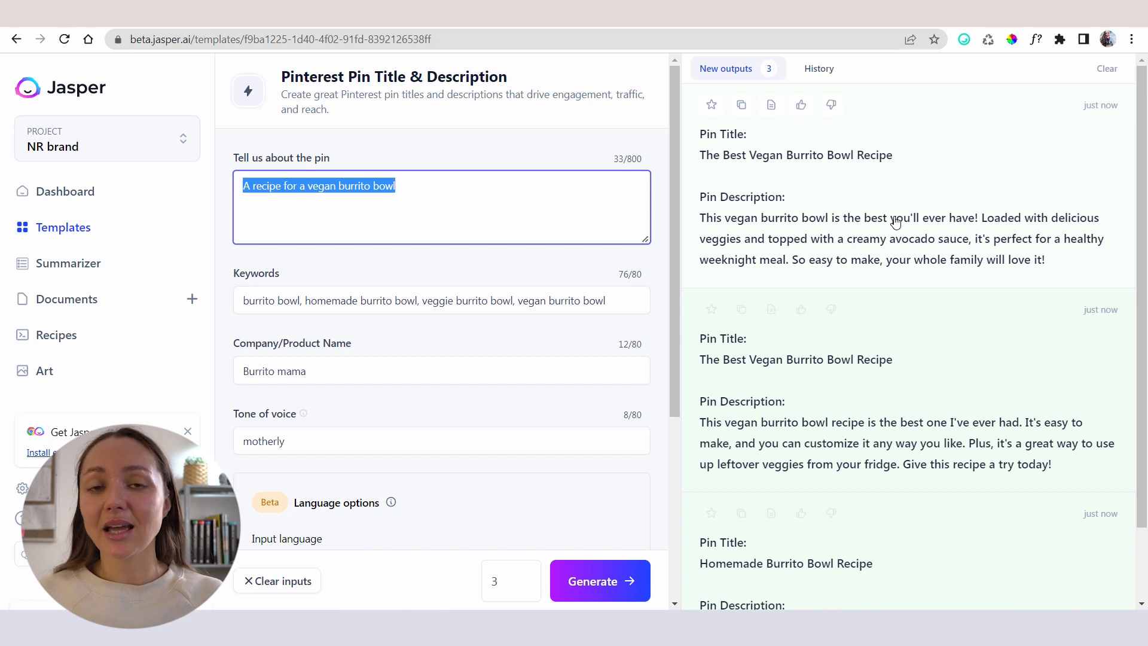